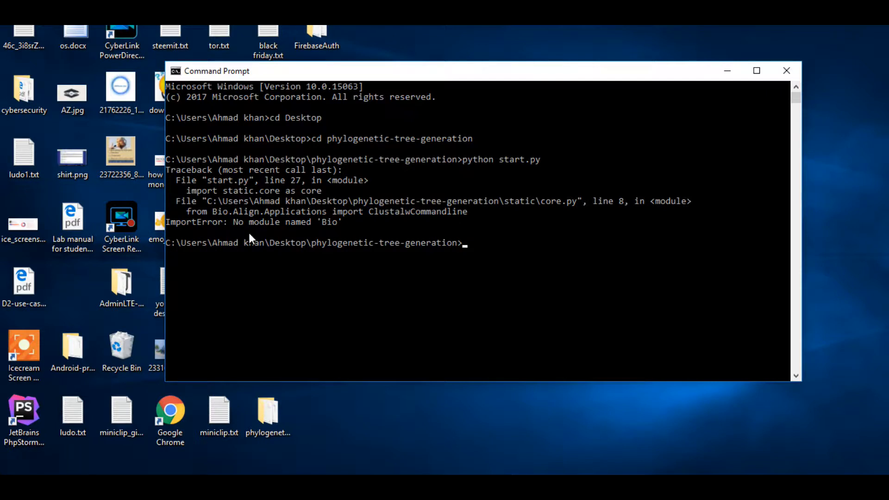
pyautogui.moveTo(500, 268)
pyautogui.write('pip install biopython')
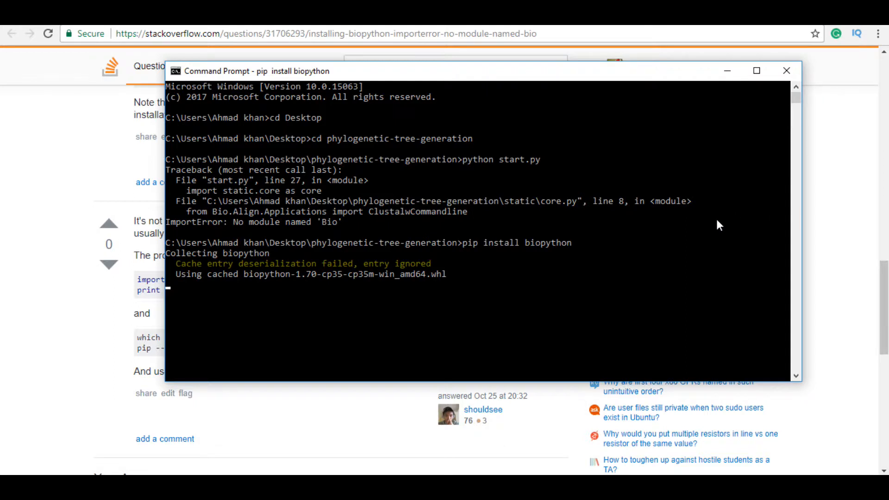
pyautogui.moveTo(579, 295)
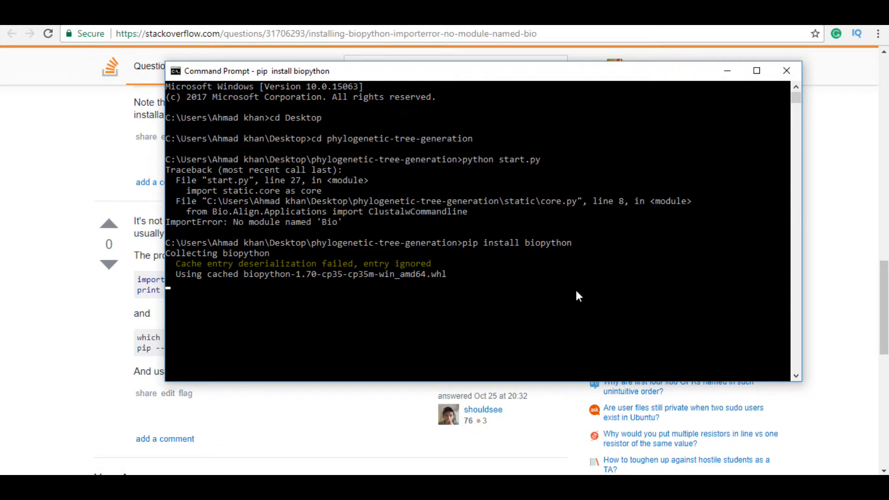
pyautogui.moveTo(561, 291)
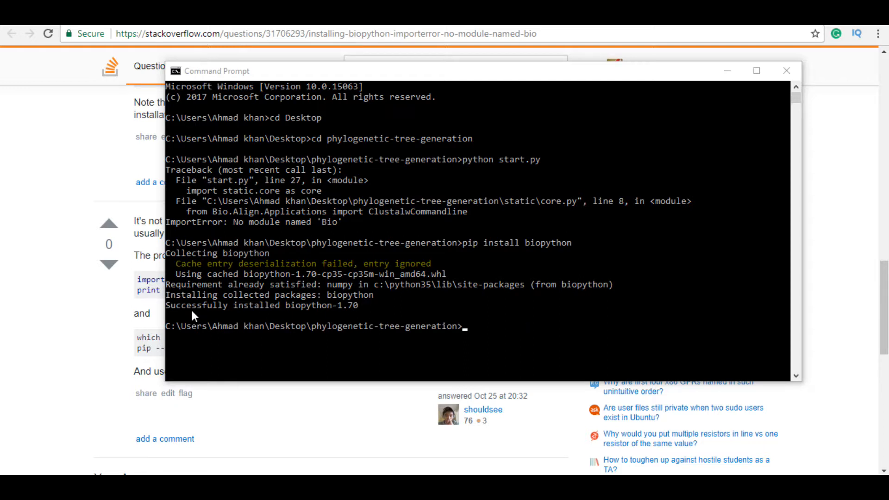
pyautogui.moveTo(335, 323)
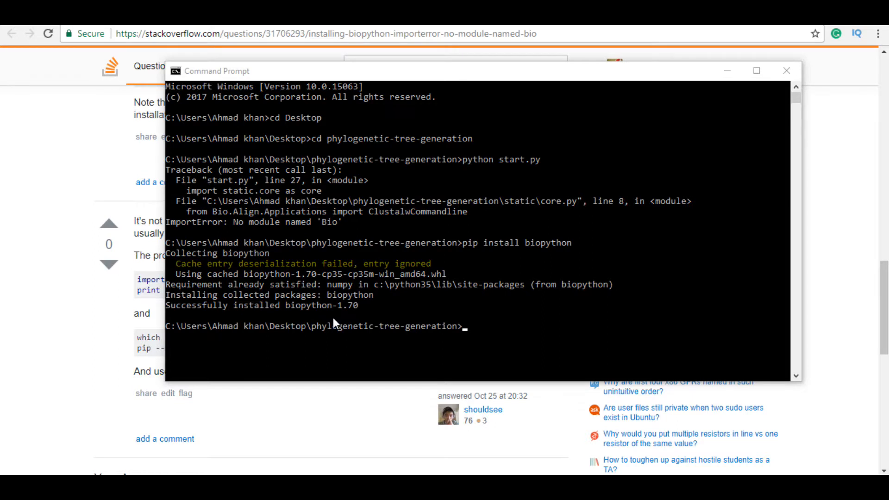
pyautogui.write('python start.py')
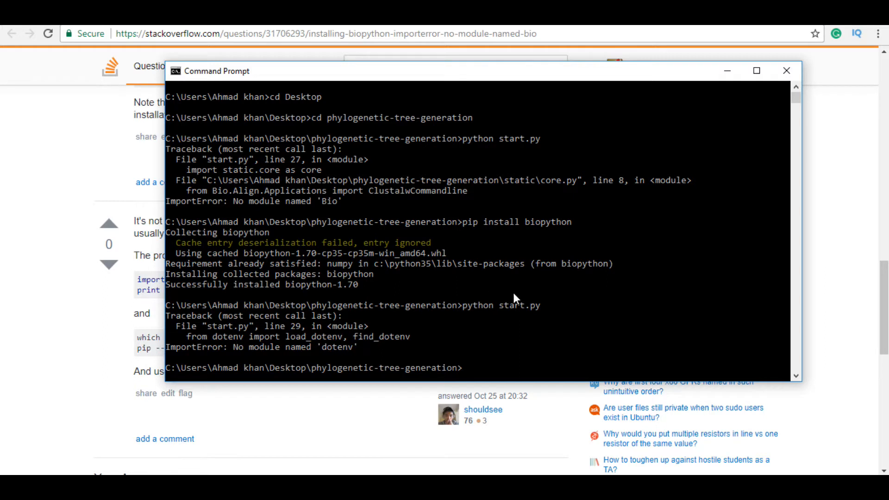
pyautogui.moveTo(358, 358)
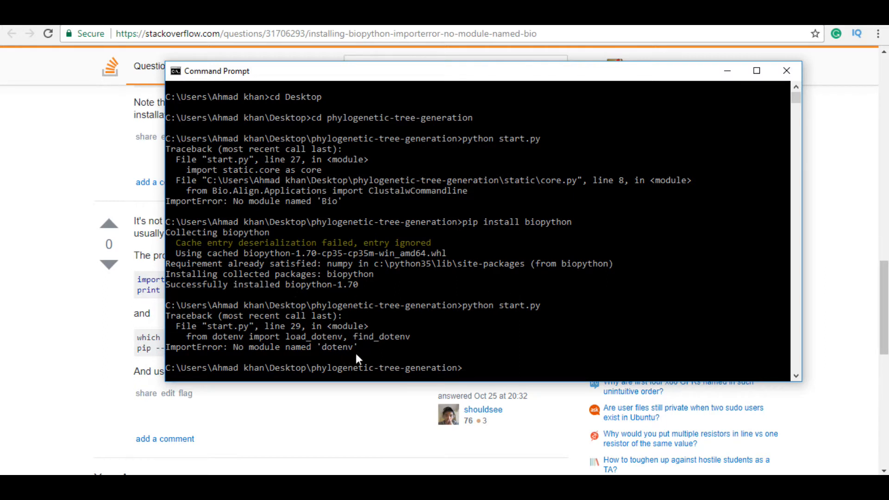
pyautogui.moveTo(333, 357)
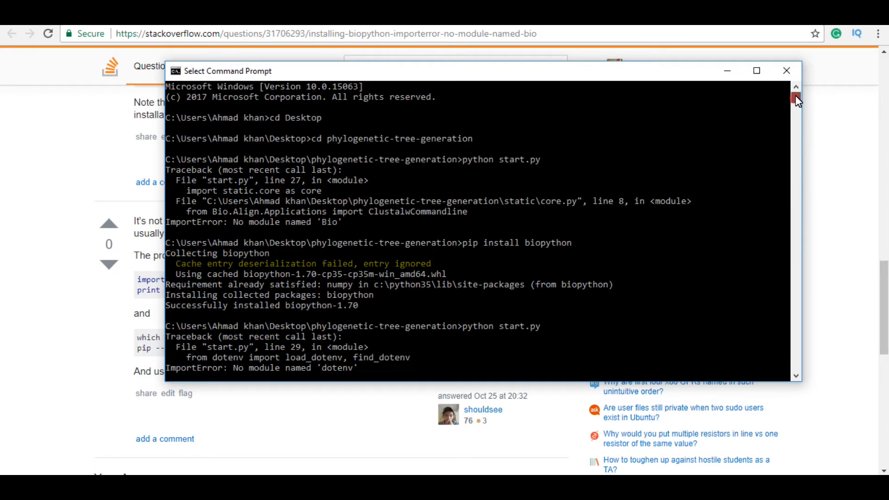
pyautogui.moveTo(622, 349)
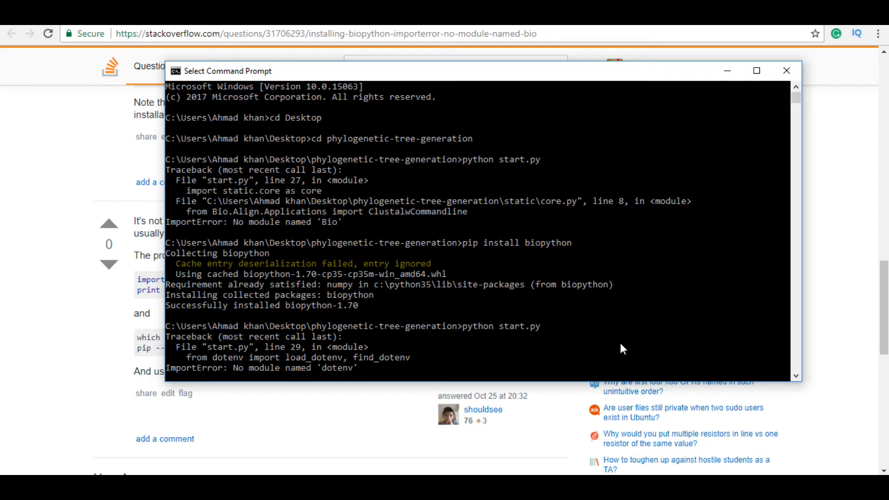